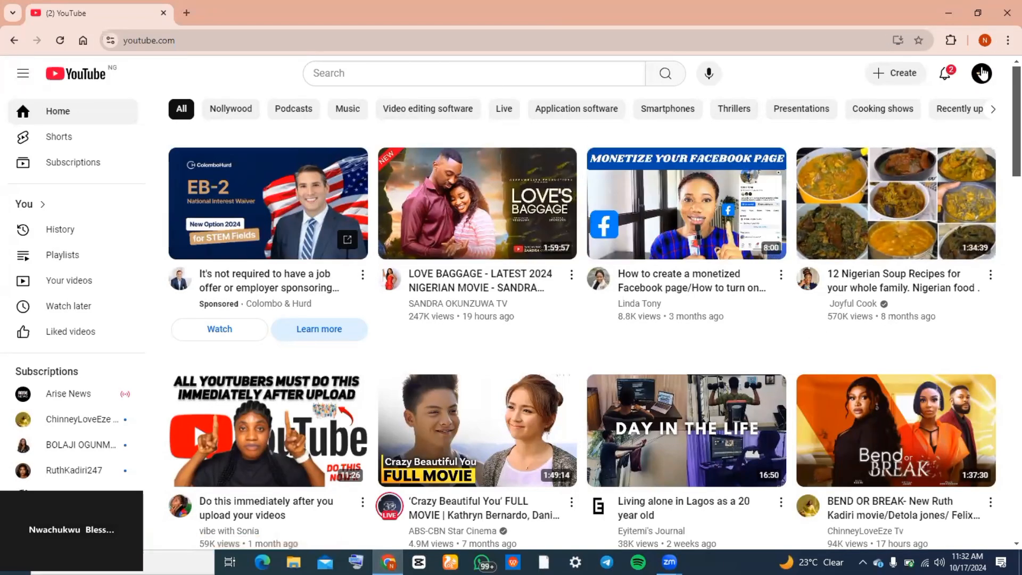
{"action": "mouse_move", "coordinate": [981, 73]}
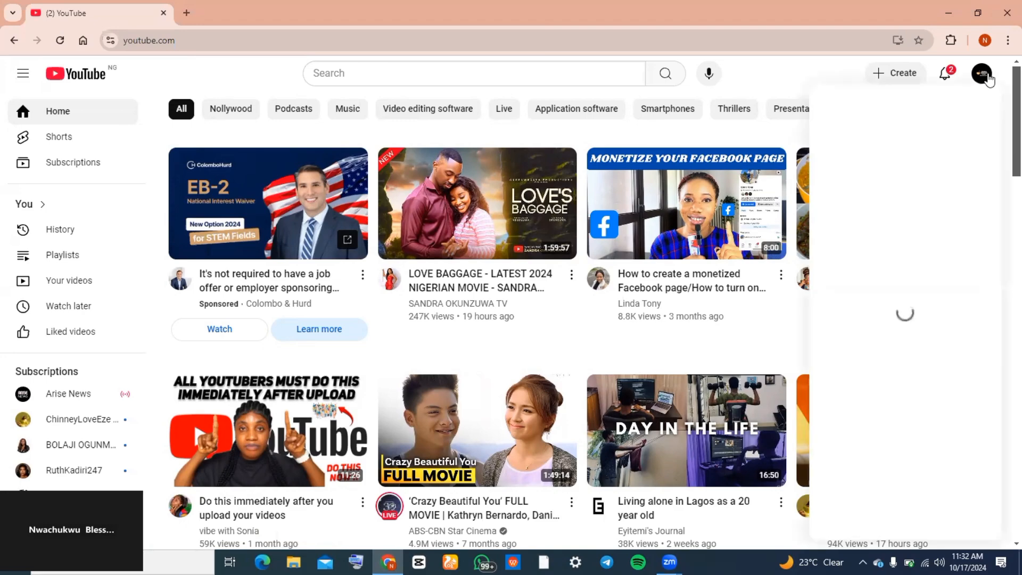
Go to the Oluchichronicles food channel page from the account menu.
{"action": "left_click", "coordinate": [981, 72]}
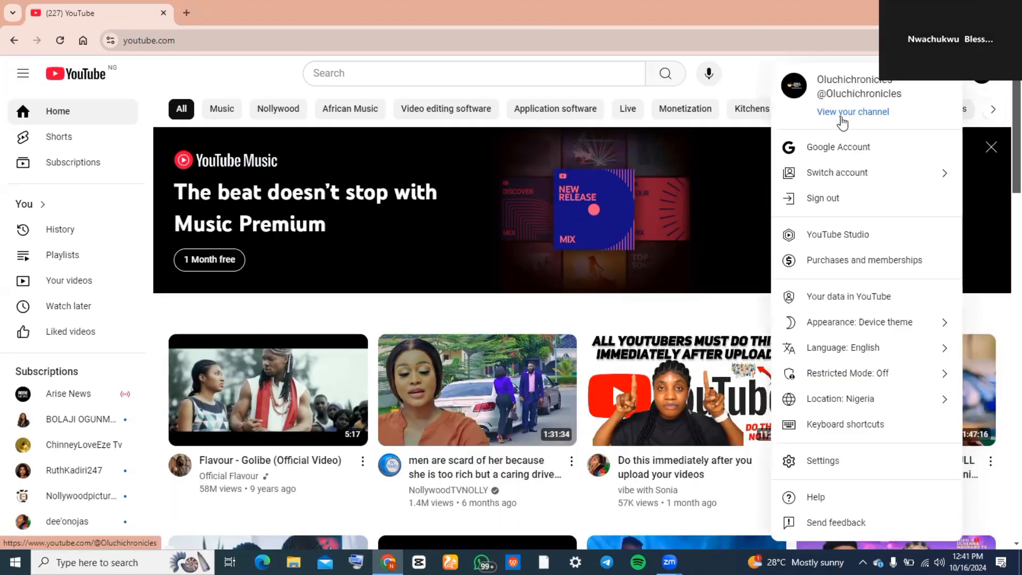
{"action": "left_click", "coordinate": [852, 111]}
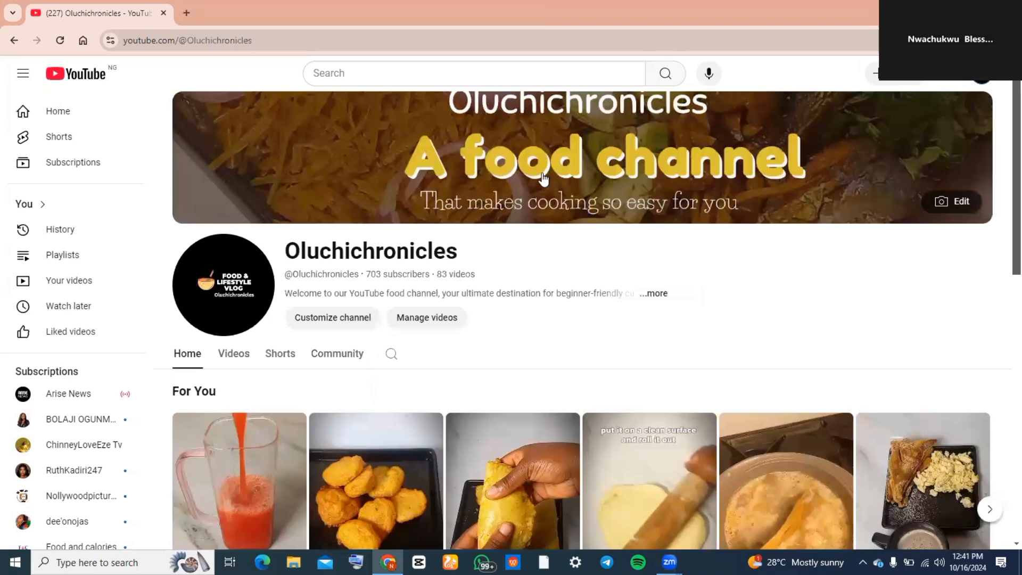
{"action": "mouse_move", "coordinate": [331, 317]}
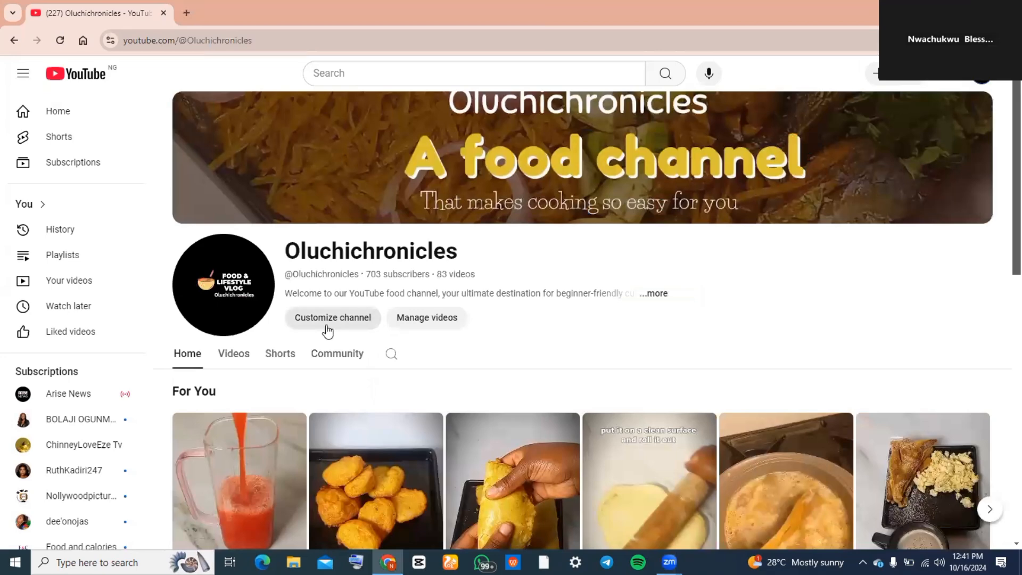
Open Studio settings at Upload defaults, on the Advanced settings tab showing video categories.
{"action": "left_click", "coordinate": [332, 317]}
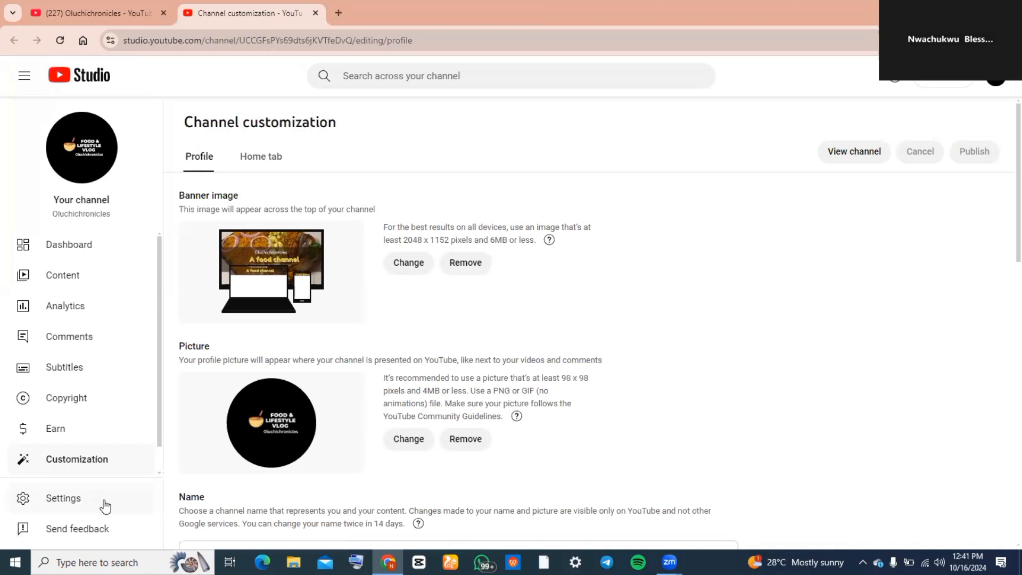
{"action": "left_click", "coordinate": [63, 498]}
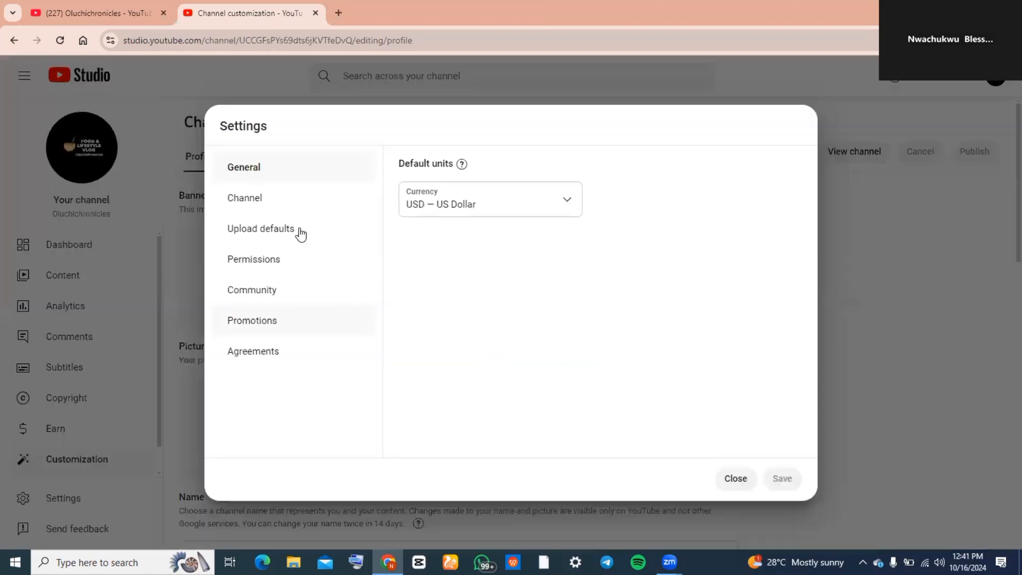
{"action": "mouse_move", "coordinate": [299, 235]}
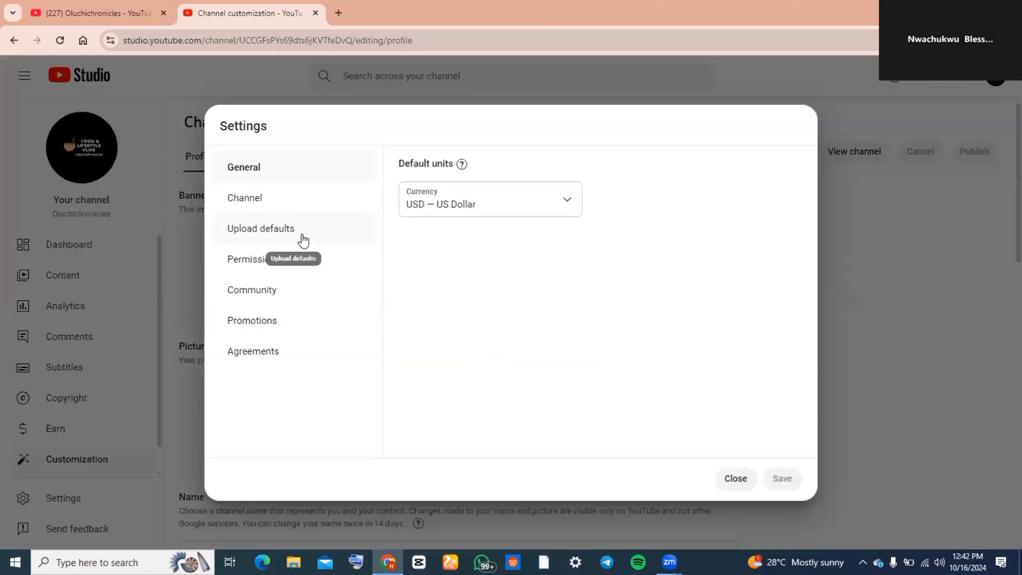
{"action": "left_click", "coordinate": [261, 228]}
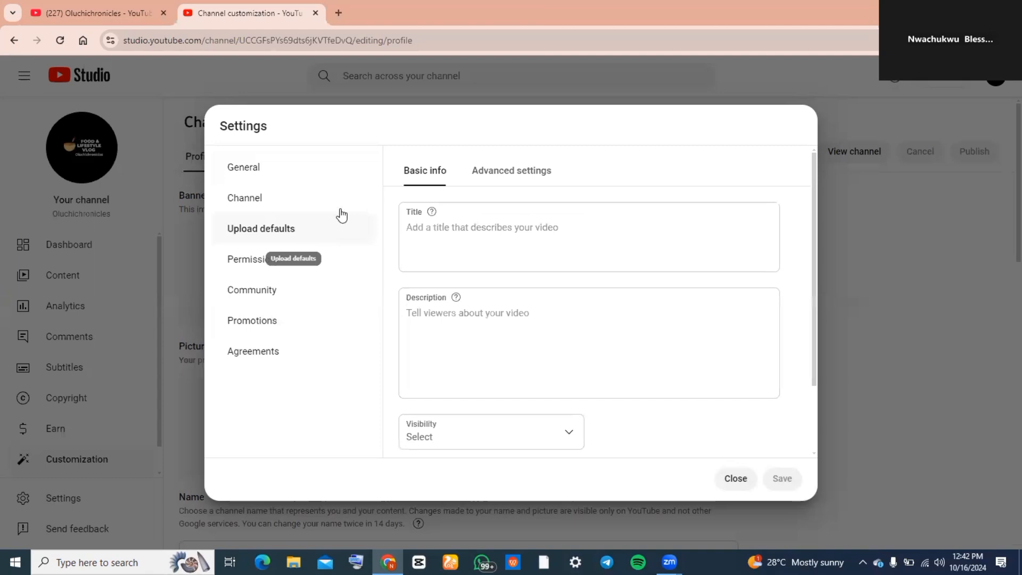
{"action": "mouse_move", "coordinate": [511, 170]}
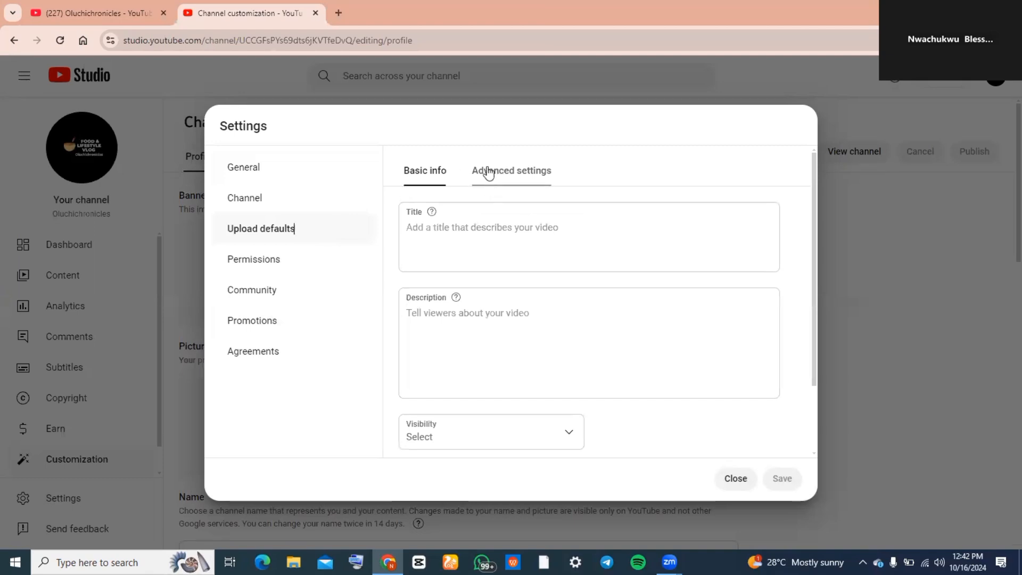
{"action": "mouse_move", "coordinate": [494, 181]}
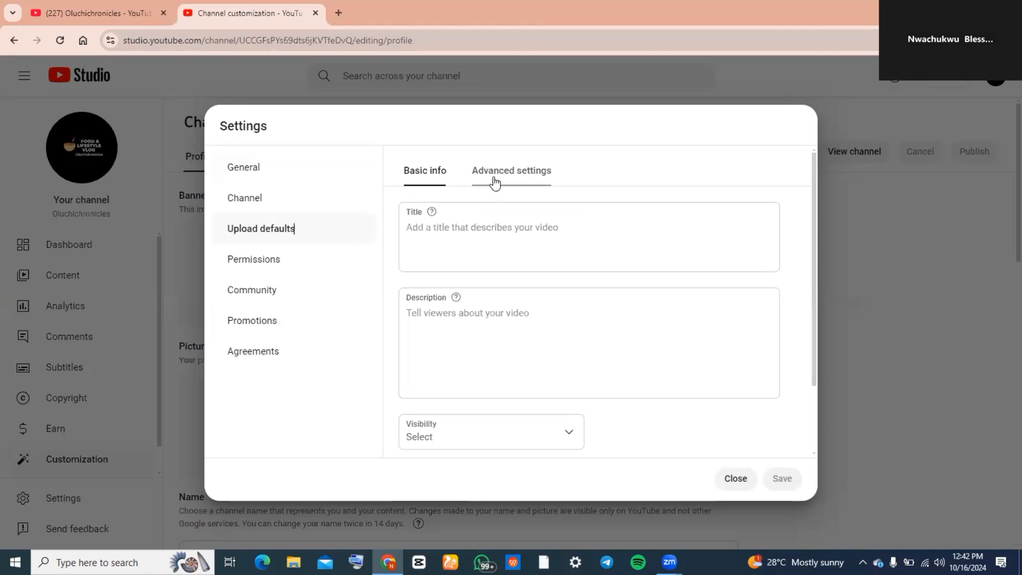
{"action": "left_click", "coordinate": [511, 170]}
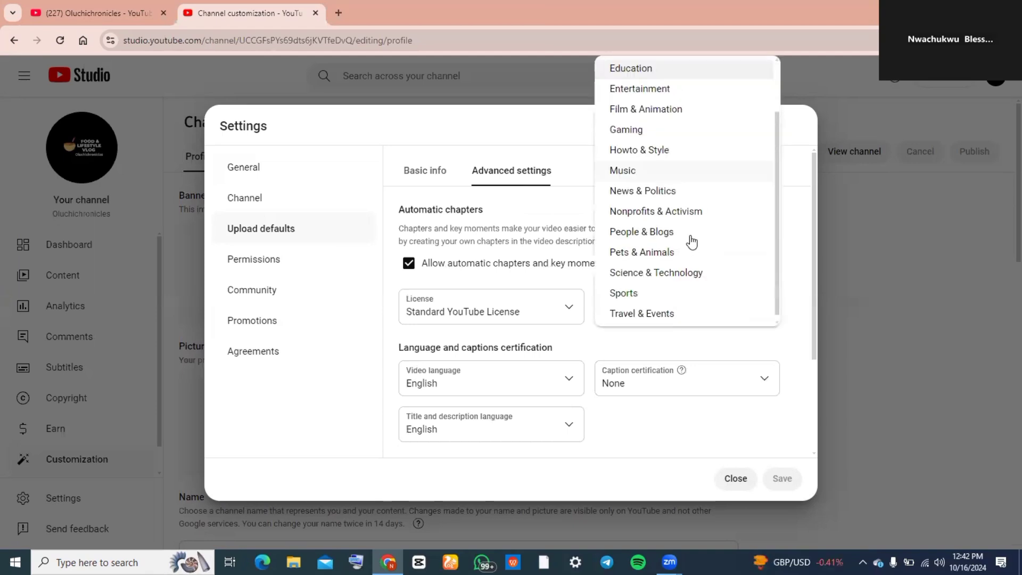
Choose Music as the default upload category and save the settings.
{"action": "scroll", "scroll_direction": "up", "scroll_amount": 3}
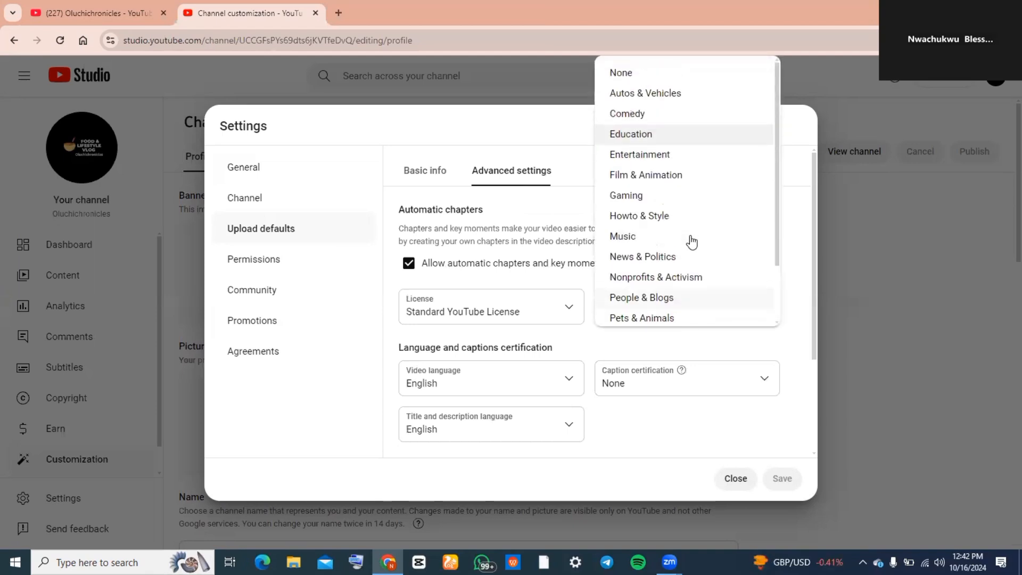
{"action": "mouse_move", "coordinate": [657, 191]}
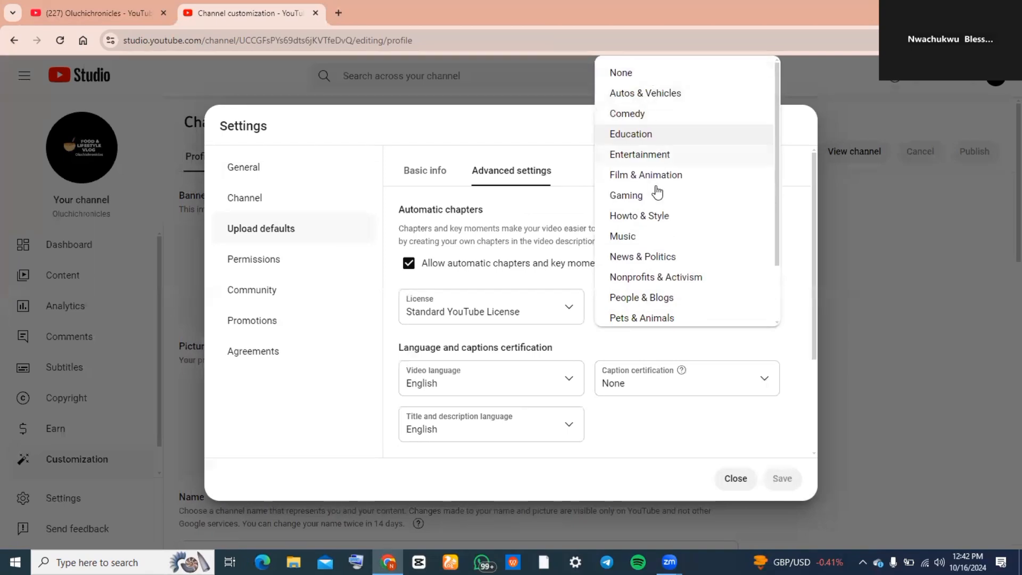
{"action": "left_click", "coordinate": [622, 236]}
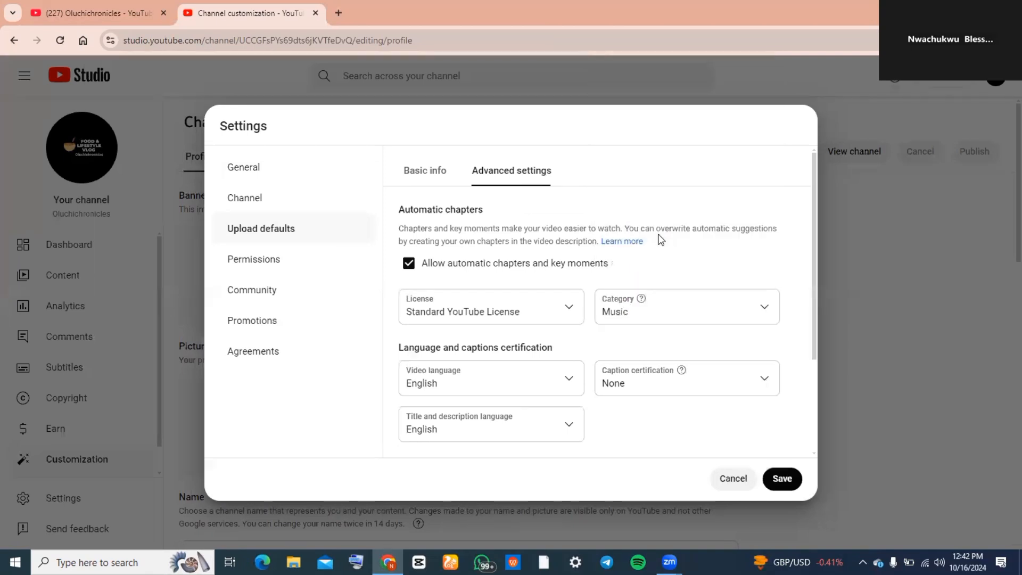
{"action": "mouse_move", "coordinate": [744, 316]}
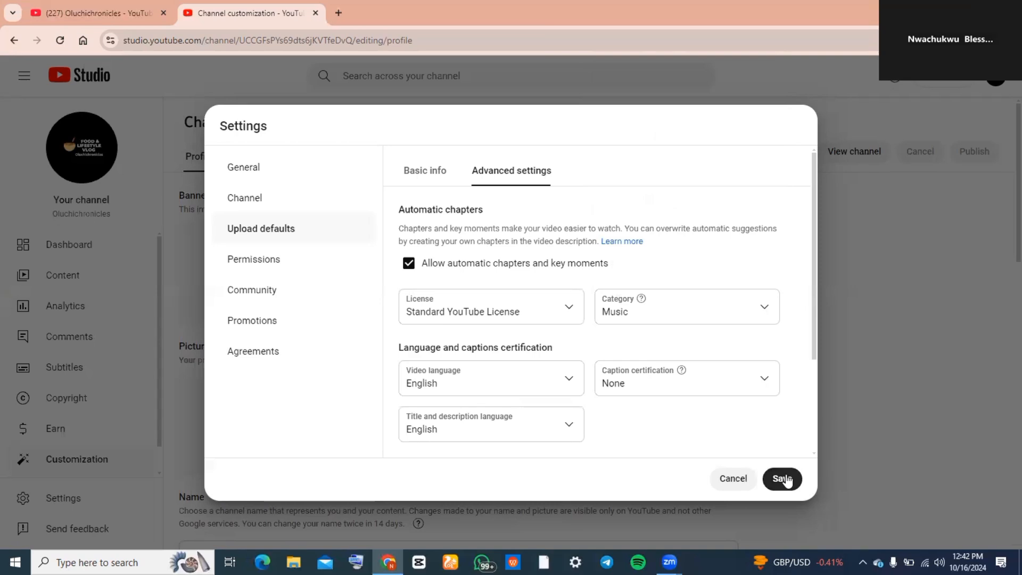
{"action": "left_click", "coordinate": [780, 479]}
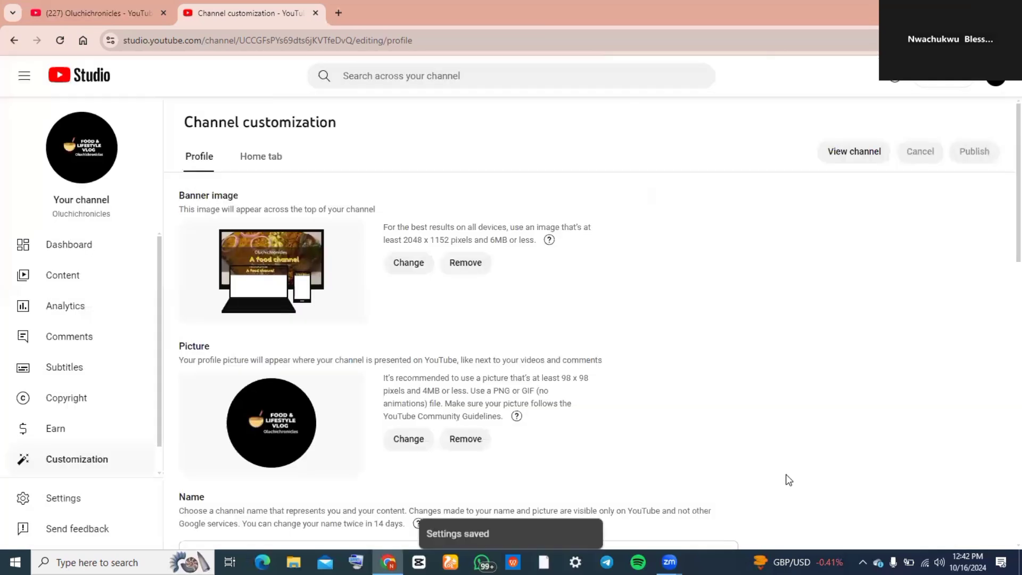